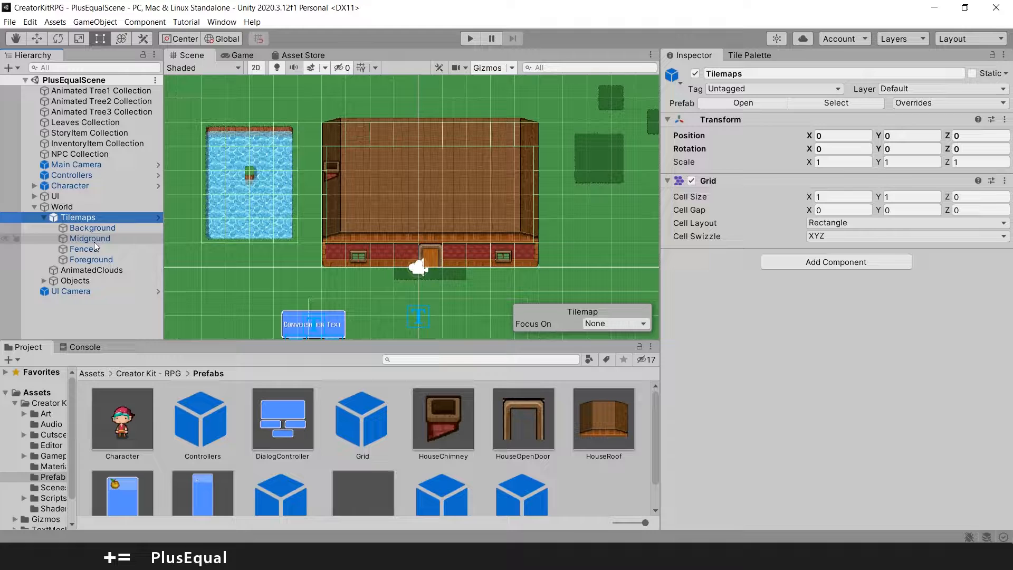
Show the Tile Palette and switch its Active Tilemap from Fences to Background
{"action": "left_click", "coordinate": [78, 217]}
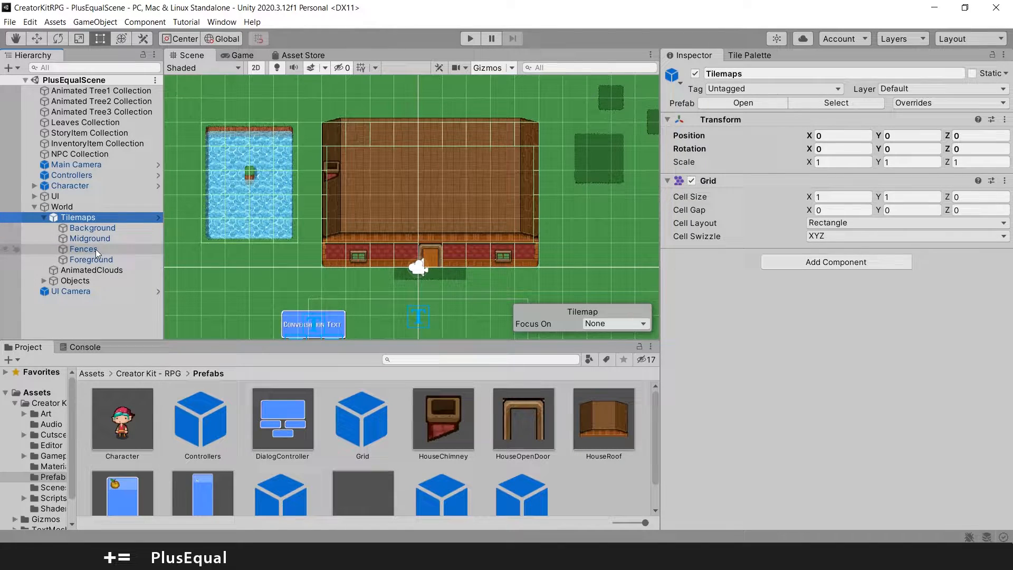
{"action": "left_click", "coordinate": [83, 249]}
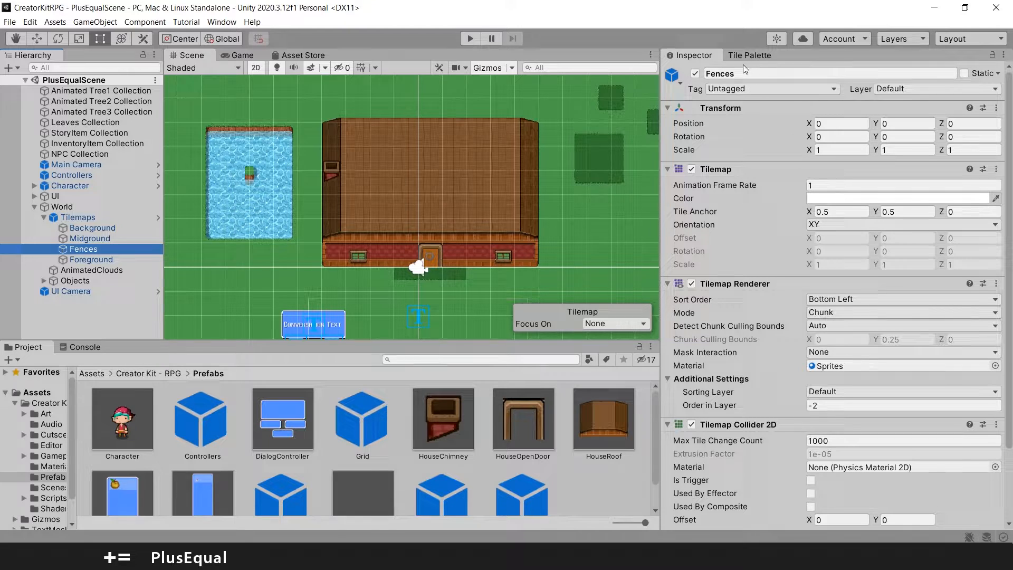
{"action": "left_click", "coordinate": [750, 56]}
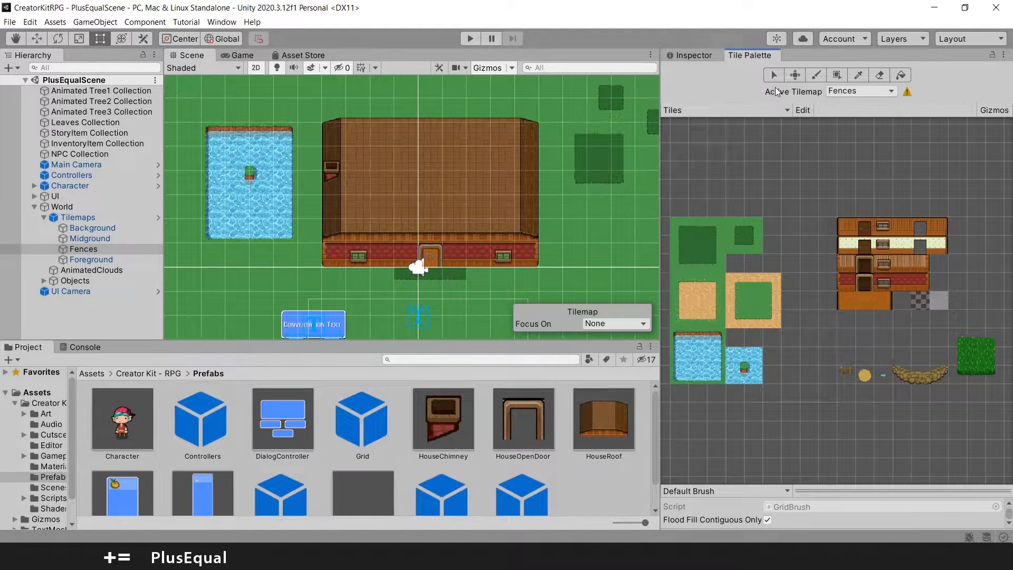
{"action": "mouse_move", "coordinate": [857, 96]}
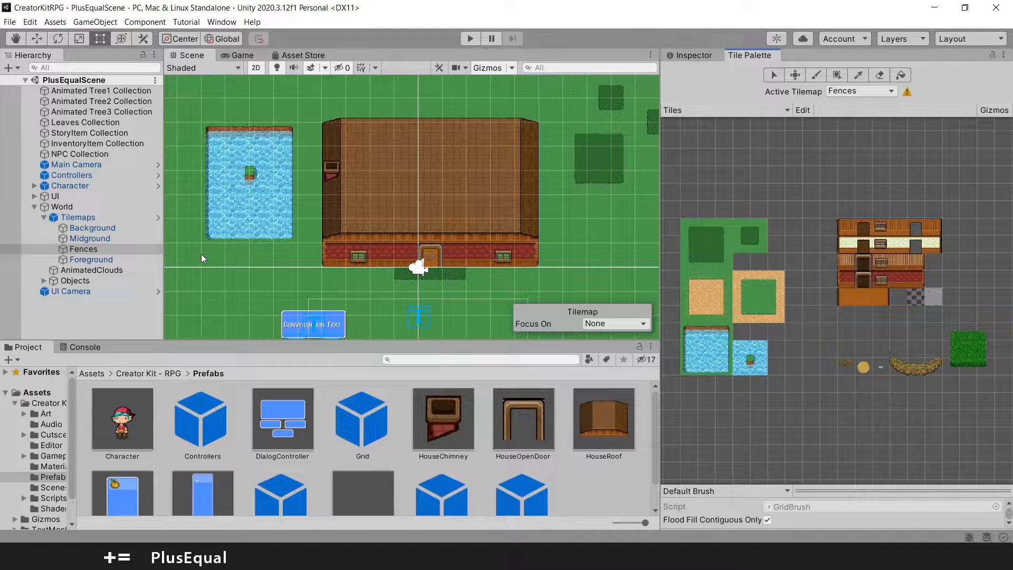
{"action": "left_click", "coordinate": [84, 249]}
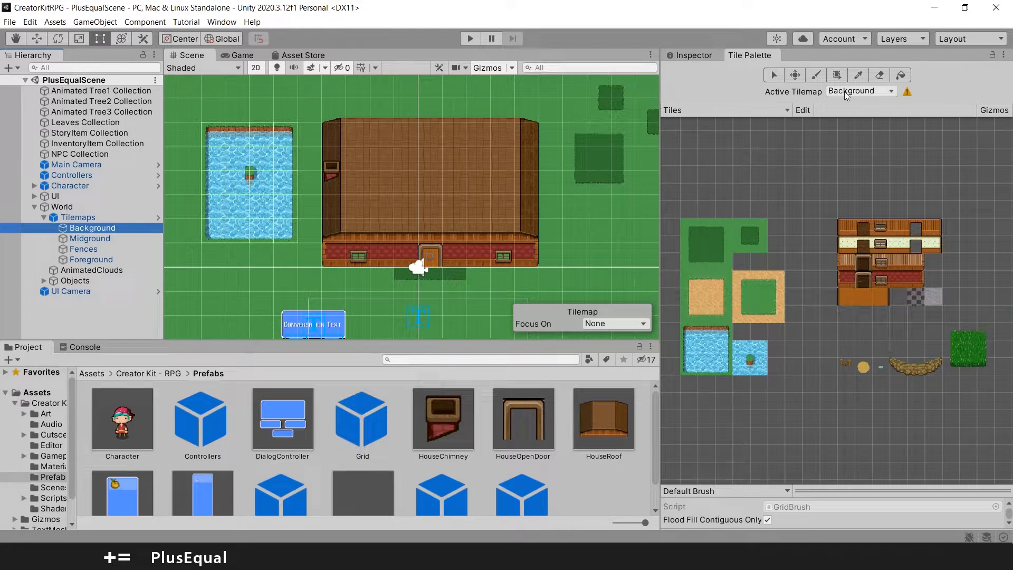
Make Fences the active tilemap and start a fence tile near the top-left of the field
{"action": "left_click", "coordinate": [83, 250]}
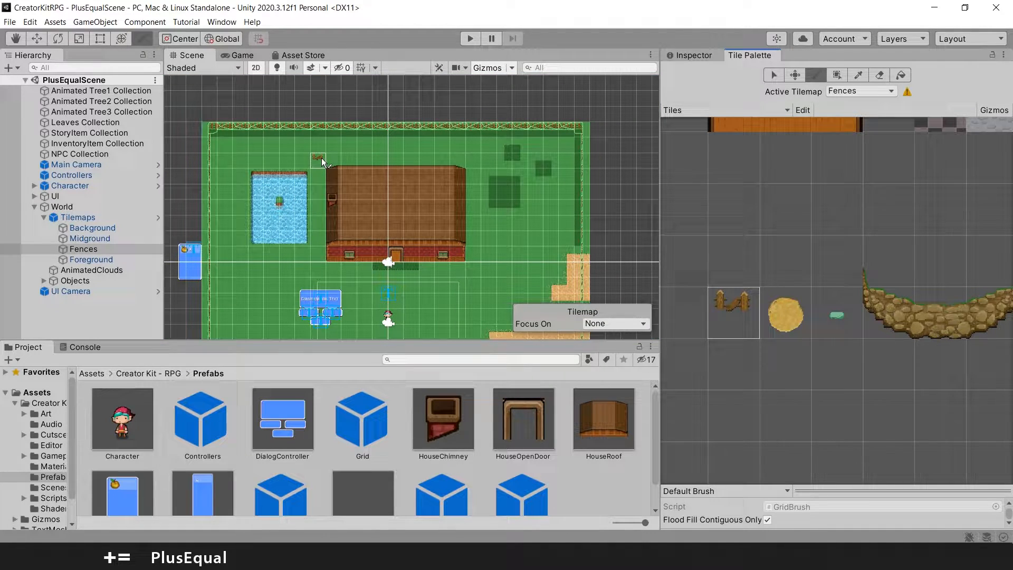
{"action": "left_click", "coordinate": [347, 159]}
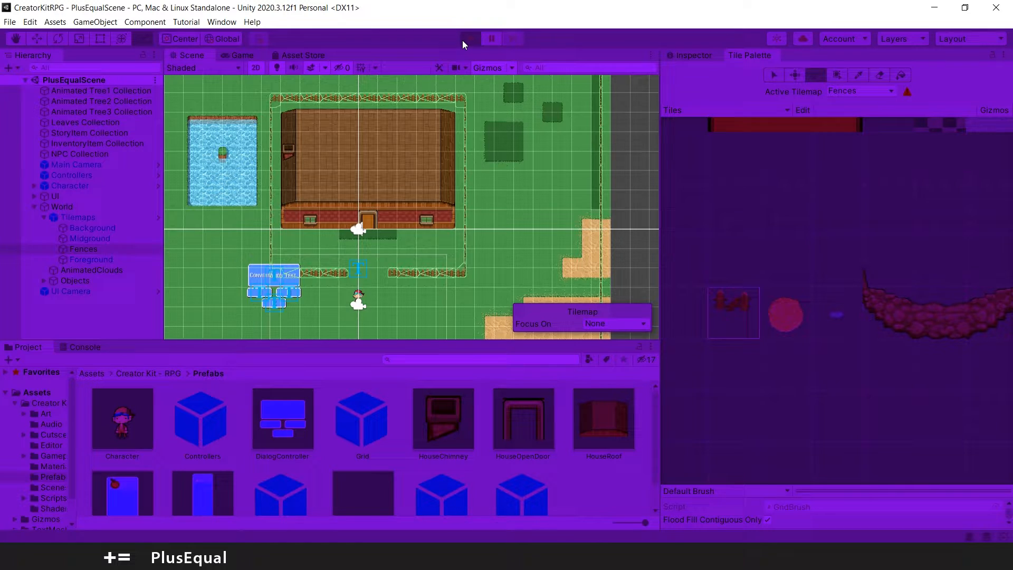
{"action": "left_click", "coordinate": [470, 38]}
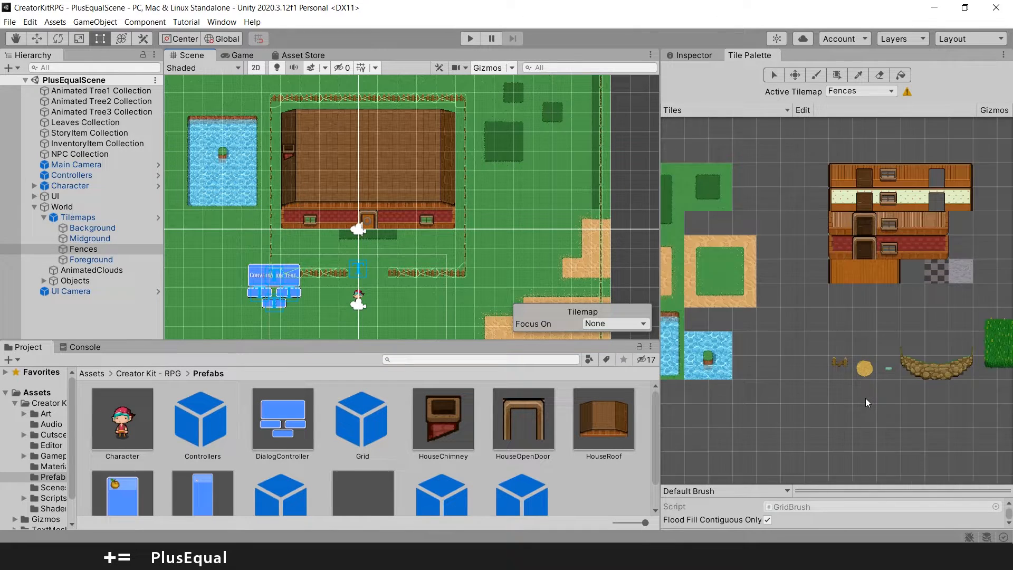
Zoom the palette onto the fence tile and continue fencing along the bottom of the map
{"action": "scroll", "scroll_direction": "down", "scroll_amount": 3}
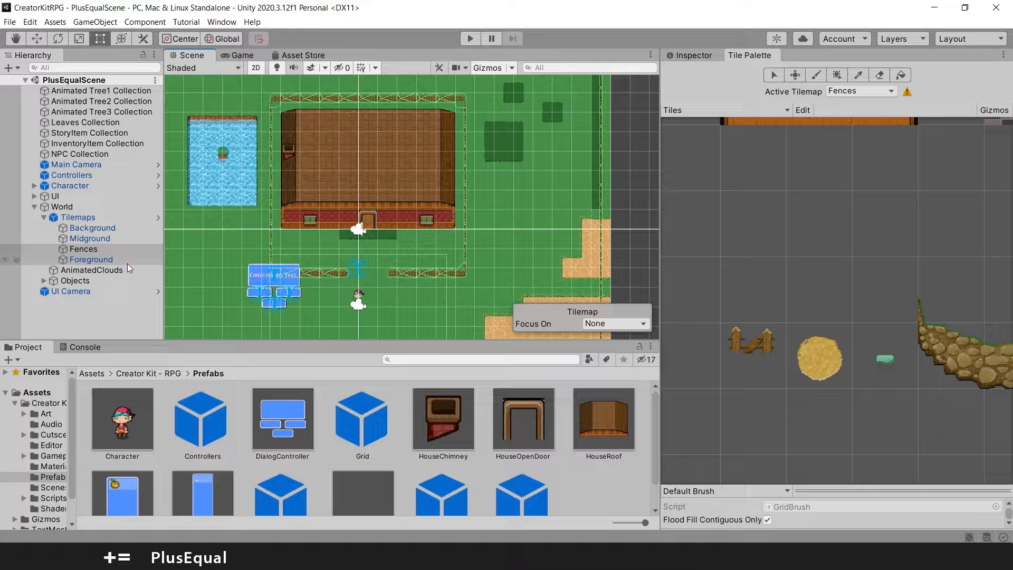
{"action": "left_click", "coordinate": [89, 238]}
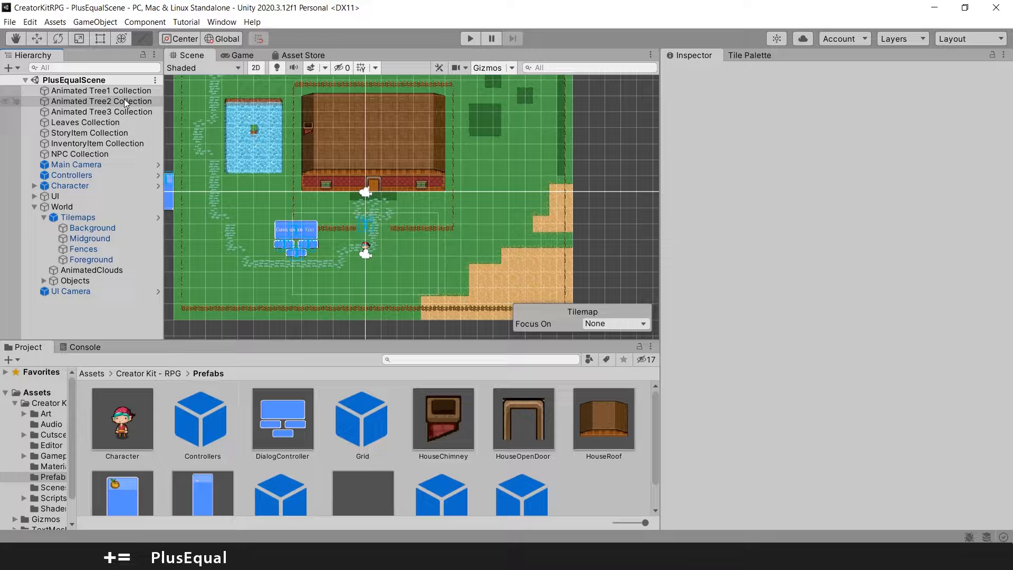
Add an Animated Tree1 via the Environment menu and move it into the grass right of the house
{"action": "left_click", "coordinate": [99, 90]}
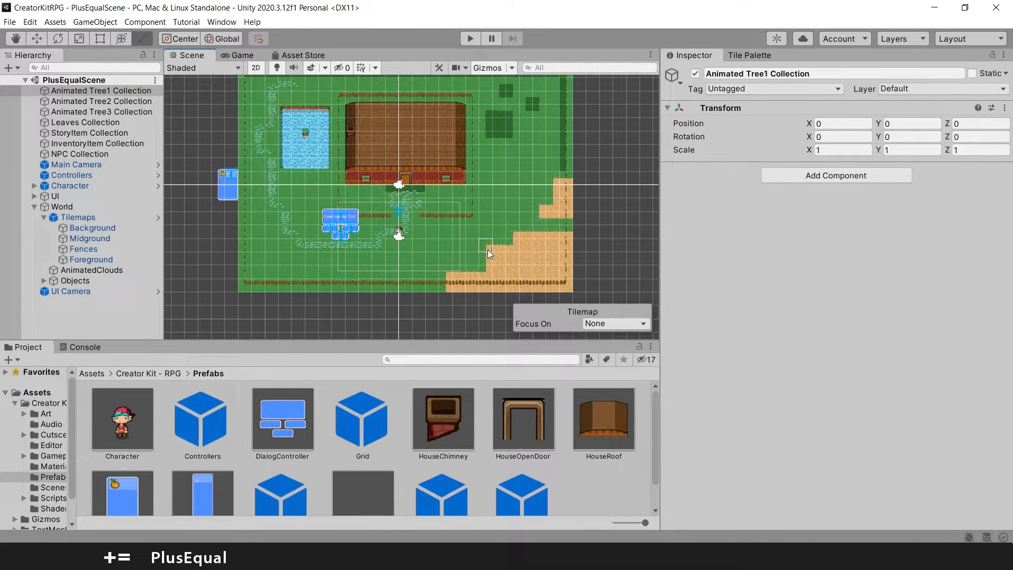
{"action": "left_click", "coordinate": [751, 55]}
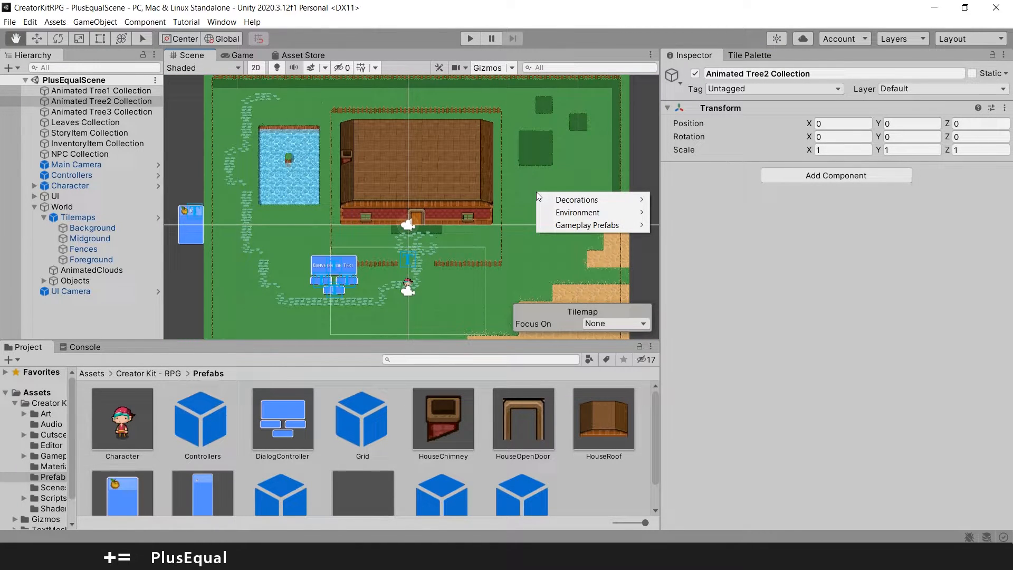
{"action": "mouse_move", "coordinate": [593, 212]}
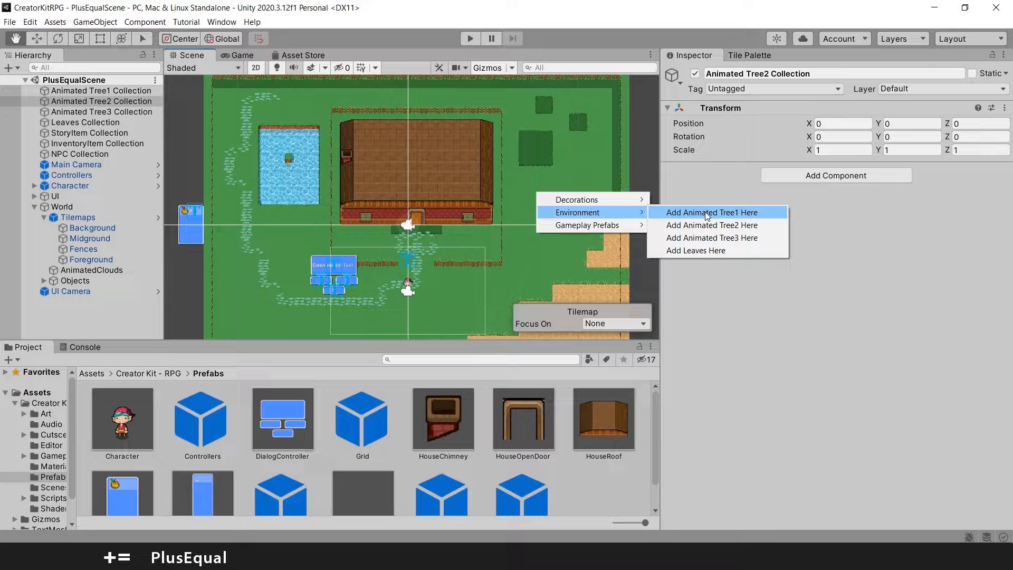
{"action": "mouse_move", "coordinate": [735, 215]}
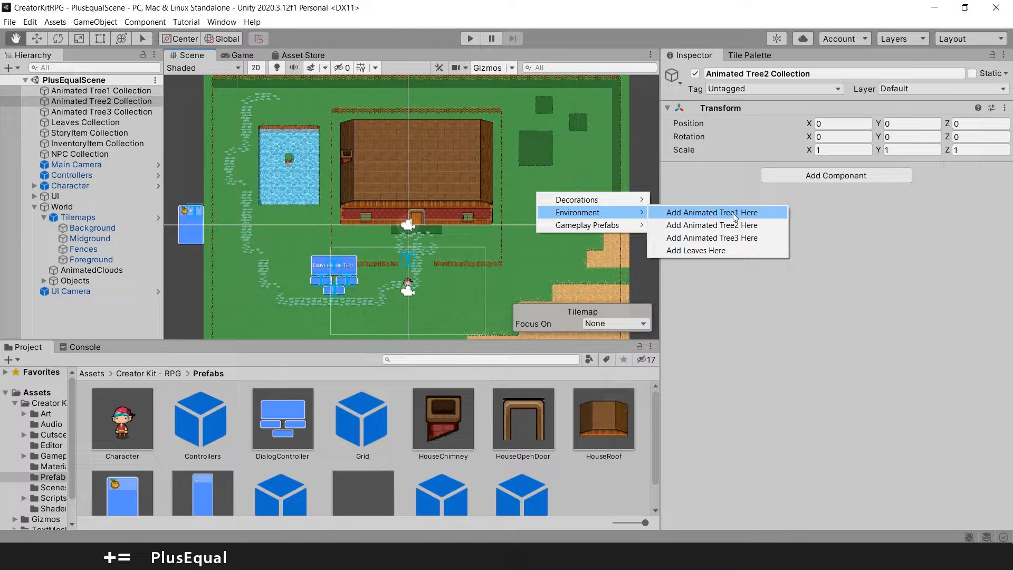
{"action": "left_click", "coordinate": [712, 212]}
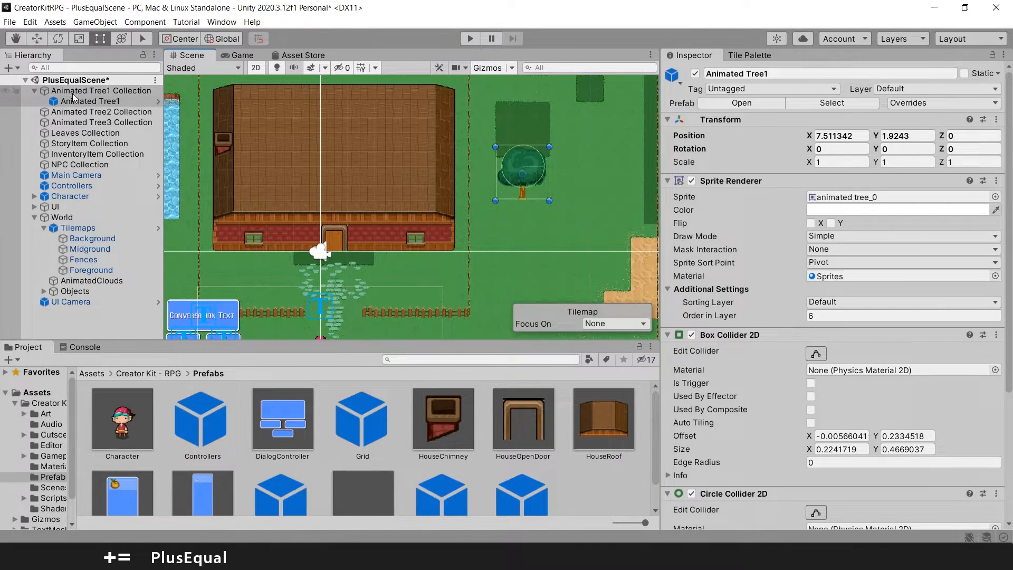
{"action": "mouse_move", "coordinate": [590, 178]}
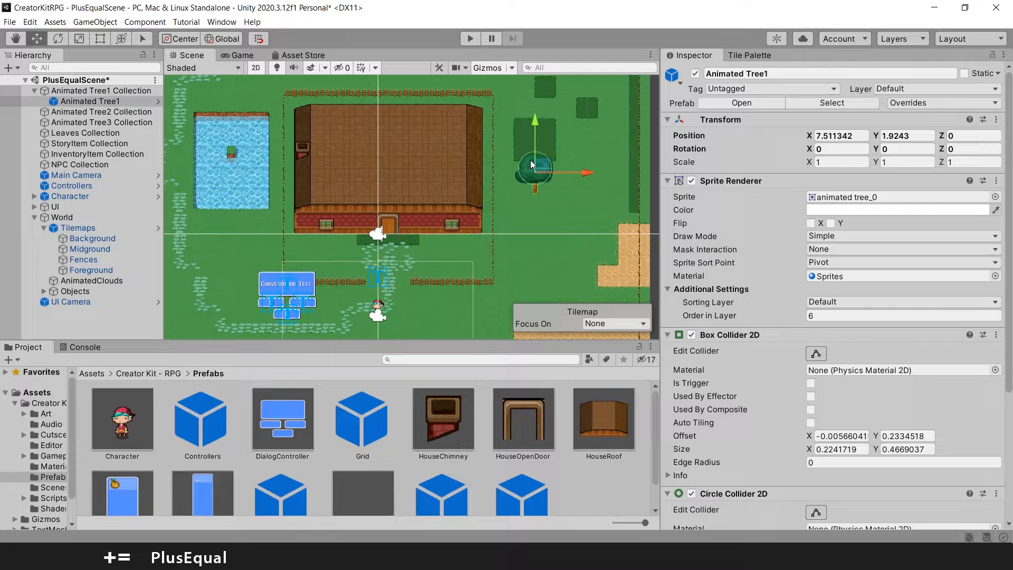
{"action": "left_click_drag", "start_coordinate": [533, 164], "coordinate": [591, 139]}
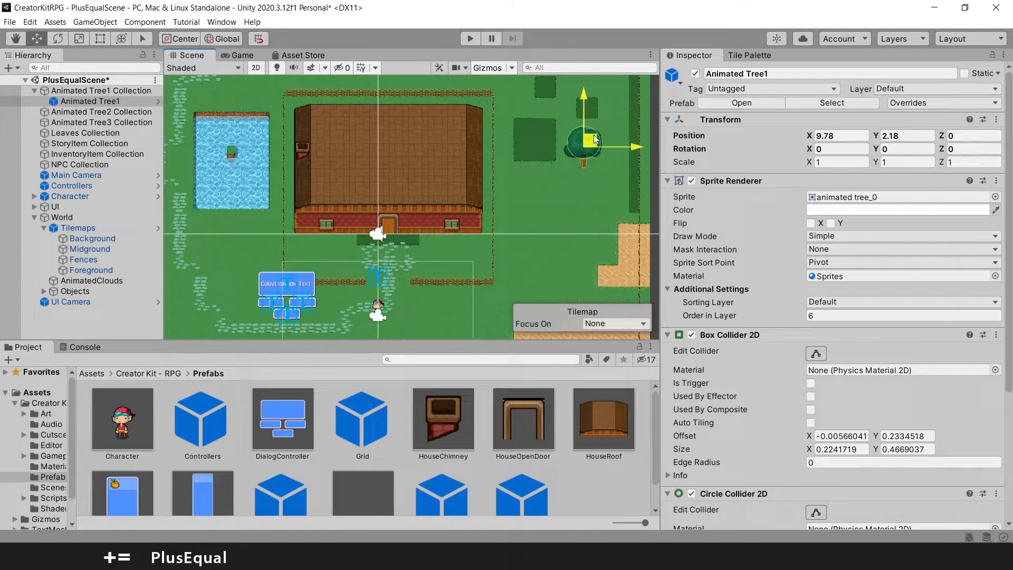
{"action": "left_click_drag", "start_coordinate": [592, 140], "coordinate": [593, 143]}
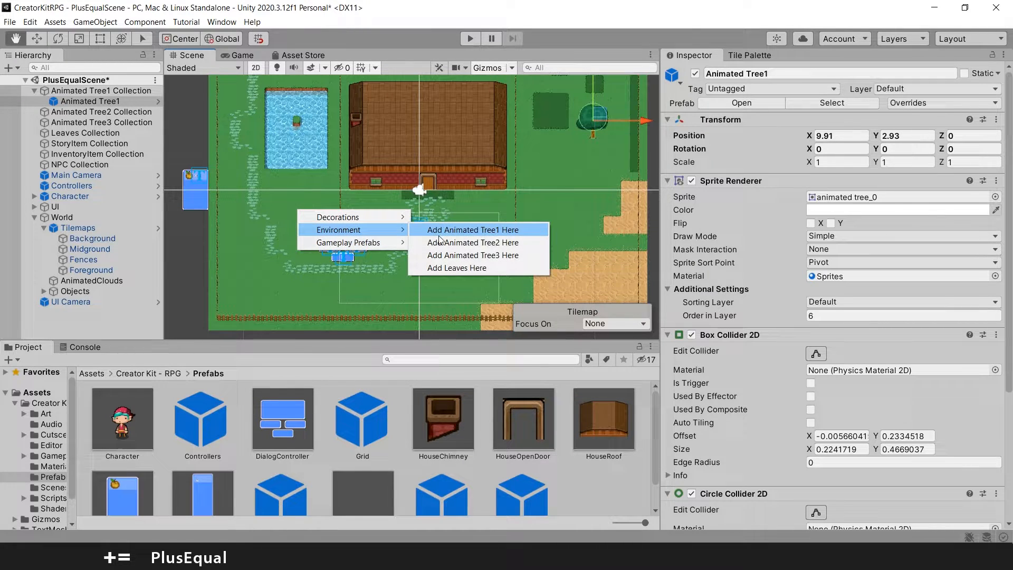
Add an Animated Tree2 and an Animated Tree3 to the scene
{"action": "left_click", "coordinate": [473, 243]}
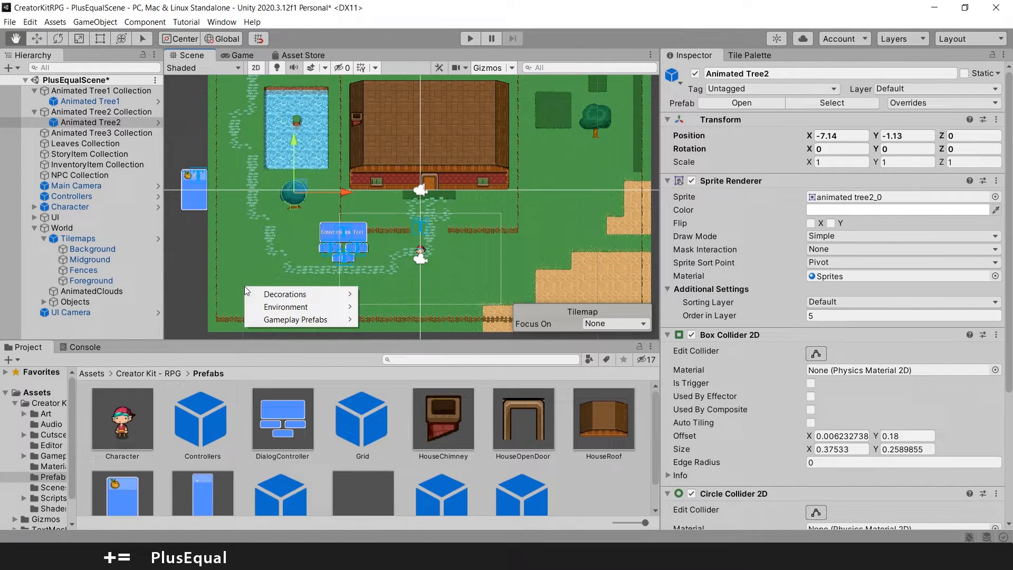
{"action": "mouse_move", "coordinate": [522, 275]}
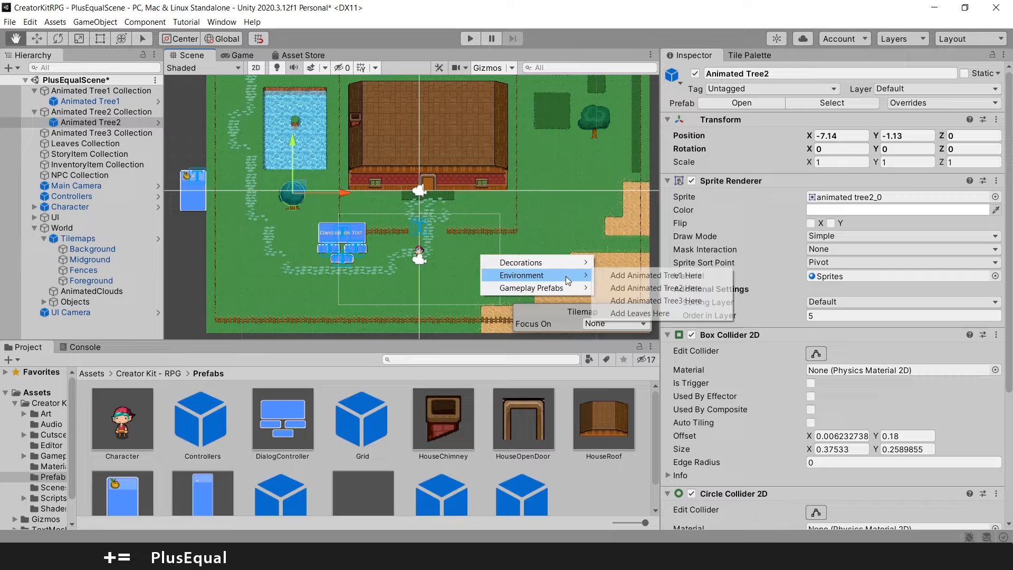
{"action": "left_click", "coordinate": [644, 300]}
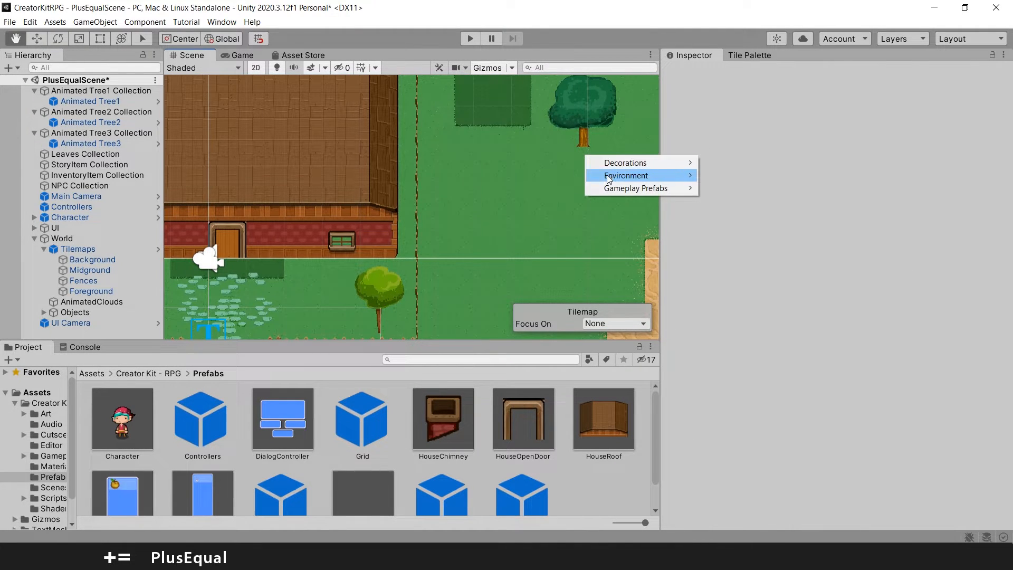
{"action": "mouse_move", "coordinate": [625, 175]}
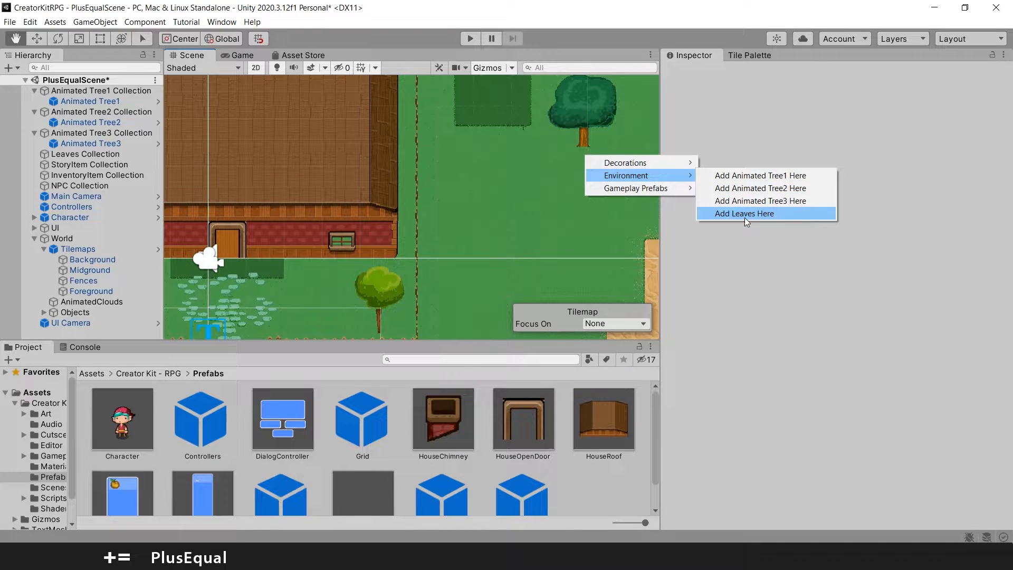
Add a Leaves object and position it onto the top-right tree
{"action": "left_click", "coordinate": [745, 213]}
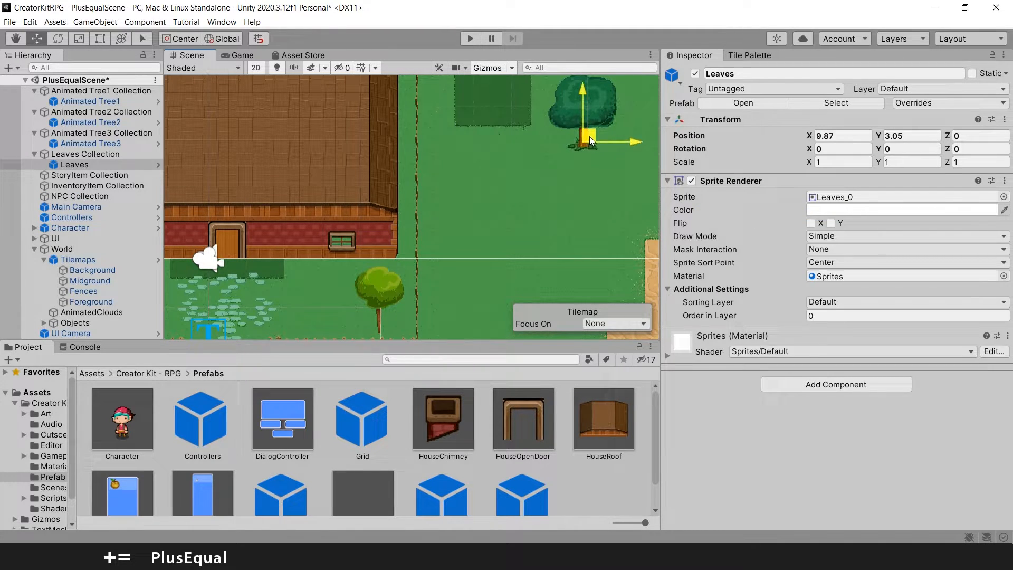
{"action": "left_click_drag", "start_coordinate": [588, 140], "coordinate": [580, 127]}
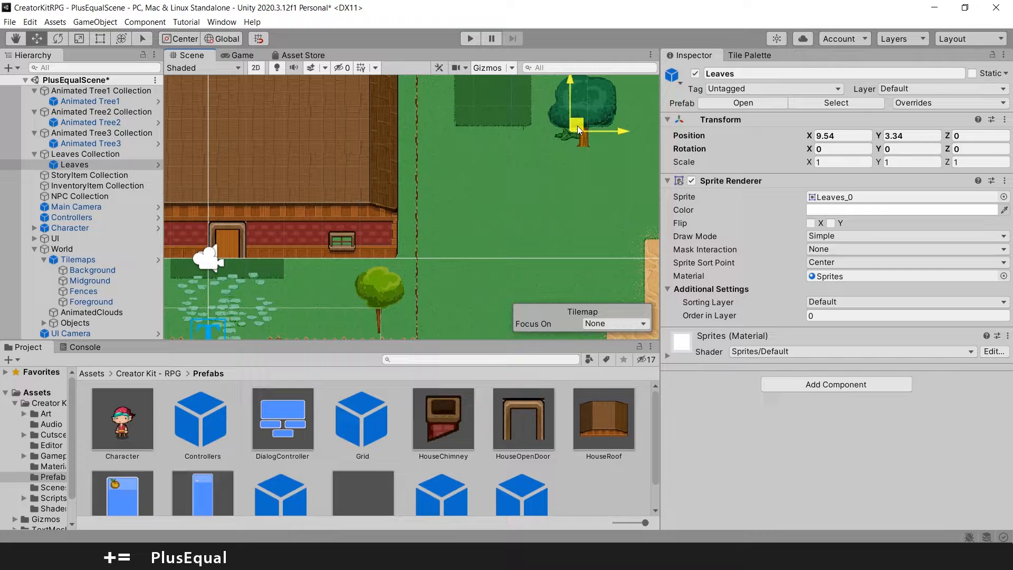
{"action": "left_click_drag", "start_coordinate": [577, 126], "coordinate": [588, 132]}
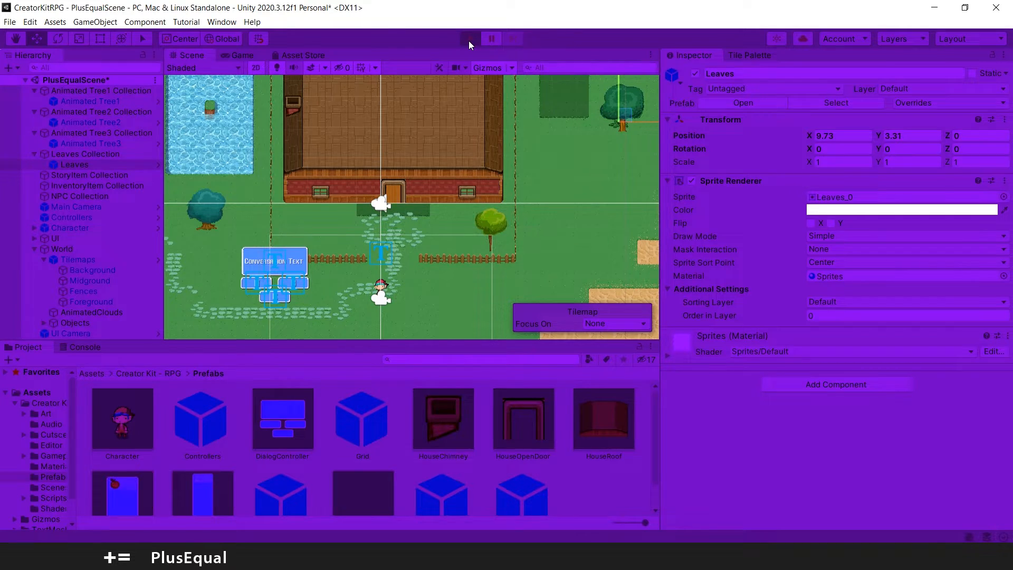
{"action": "left_click", "coordinate": [468, 38]}
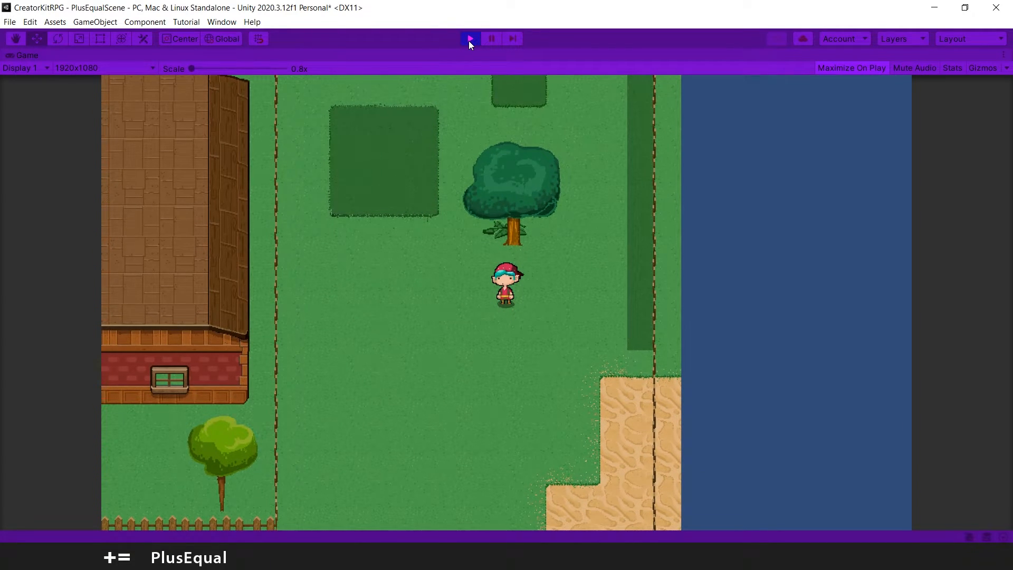
{"action": "left_click", "coordinate": [469, 38]}
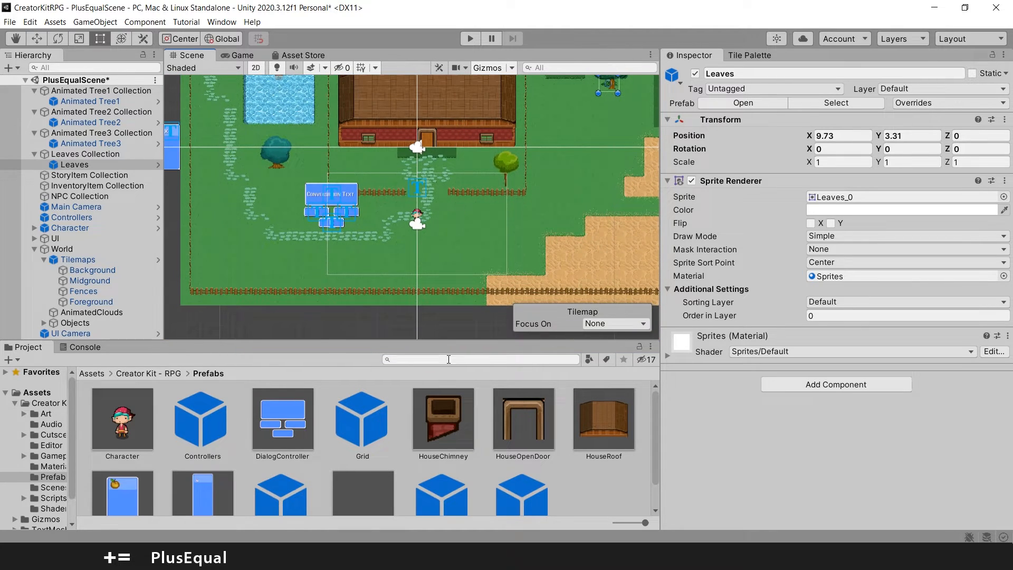
Navigate the Project window into Art › Sprites › Environment to show the cloud sprites
{"action": "scroll", "scroll_direction": "down", "scroll_amount": 3}
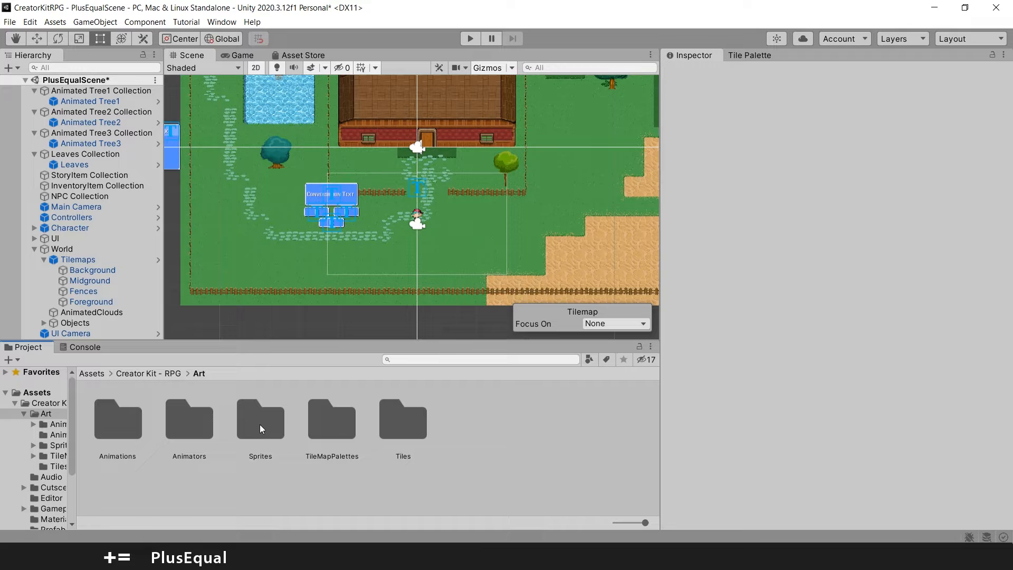
{"action": "double_click", "coordinate": [261, 424]}
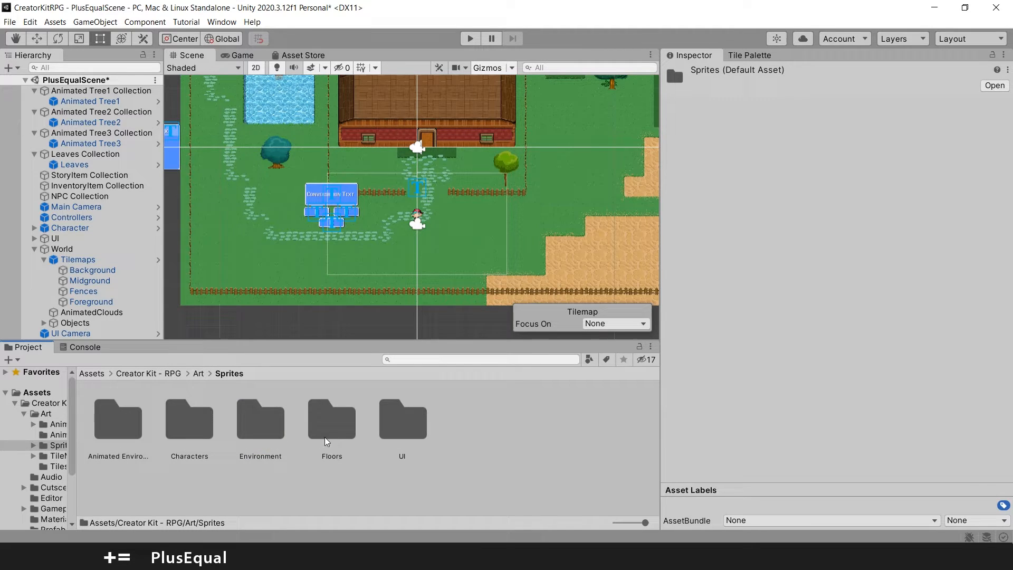
{"action": "mouse_move", "coordinate": [255, 430]}
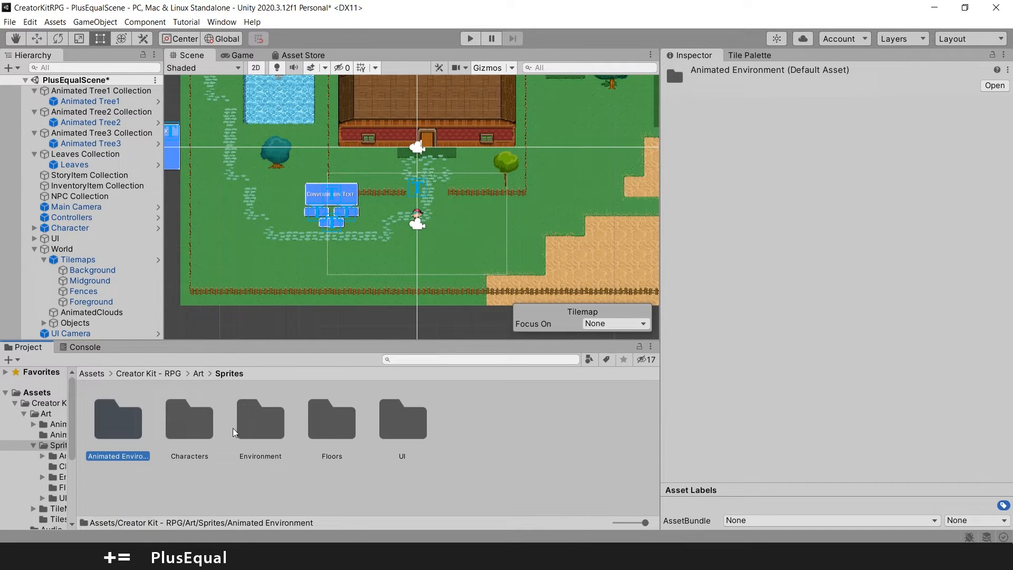
{"action": "double_click", "coordinate": [260, 419]}
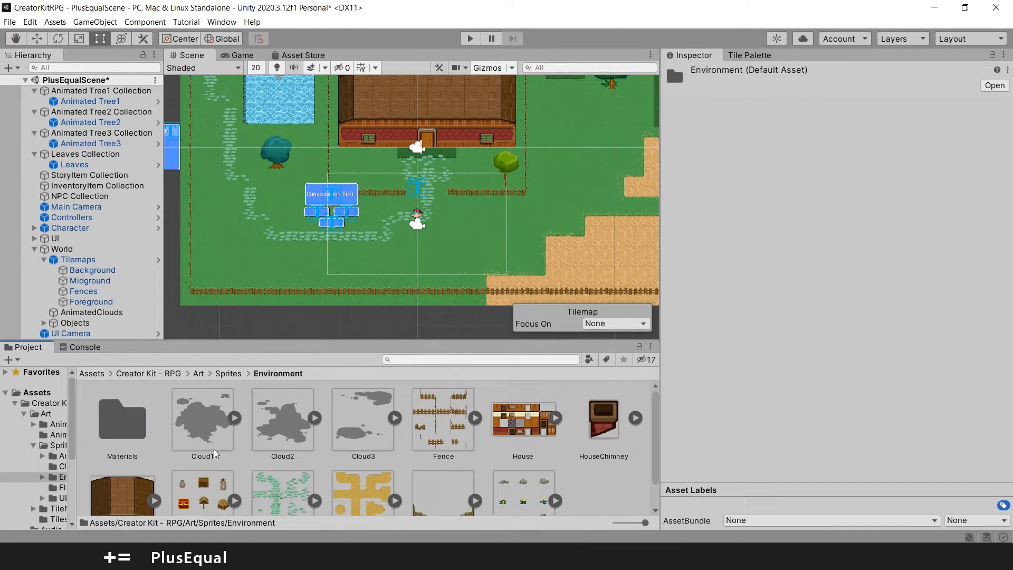
{"action": "mouse_move", "coordinate": [210, 427]}
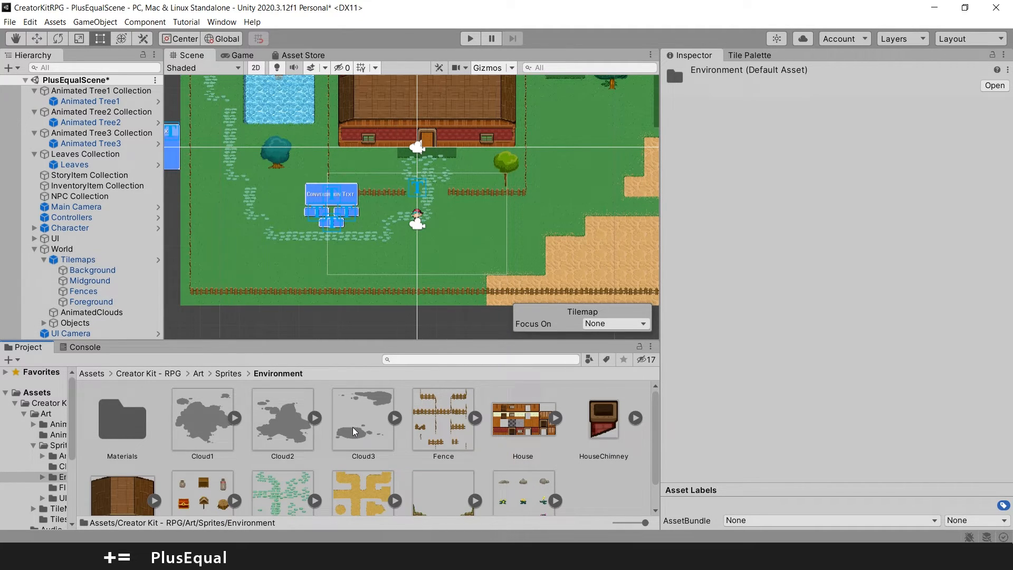
Put Cloud3 under AnimatedClouds with Order in Layer 2000 and shift the enlarged cloud over the map
{"action": "left_click", "coordinate": [363, 420]}
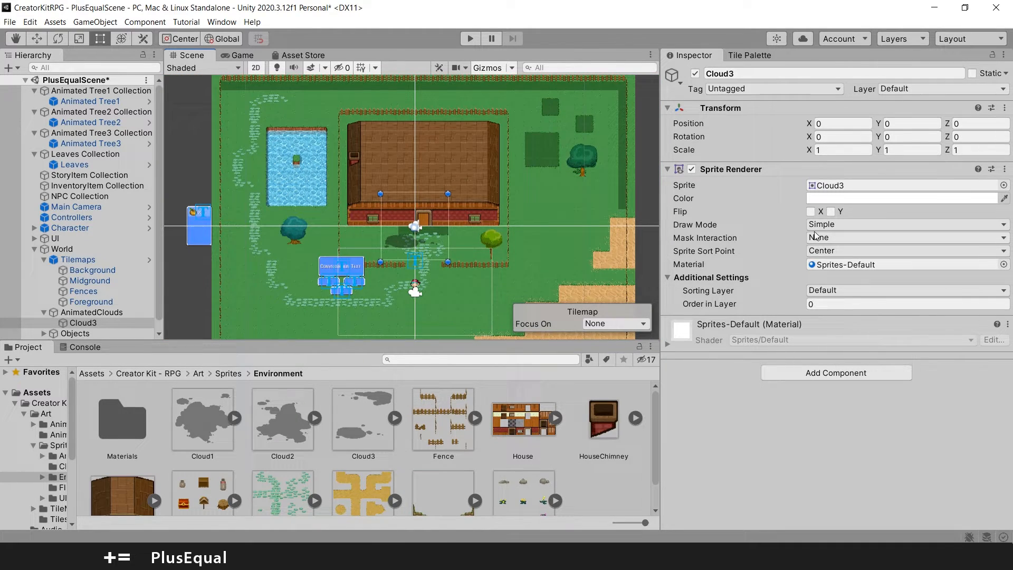
{"action": "left_click", "coordinate": [887, 304]}
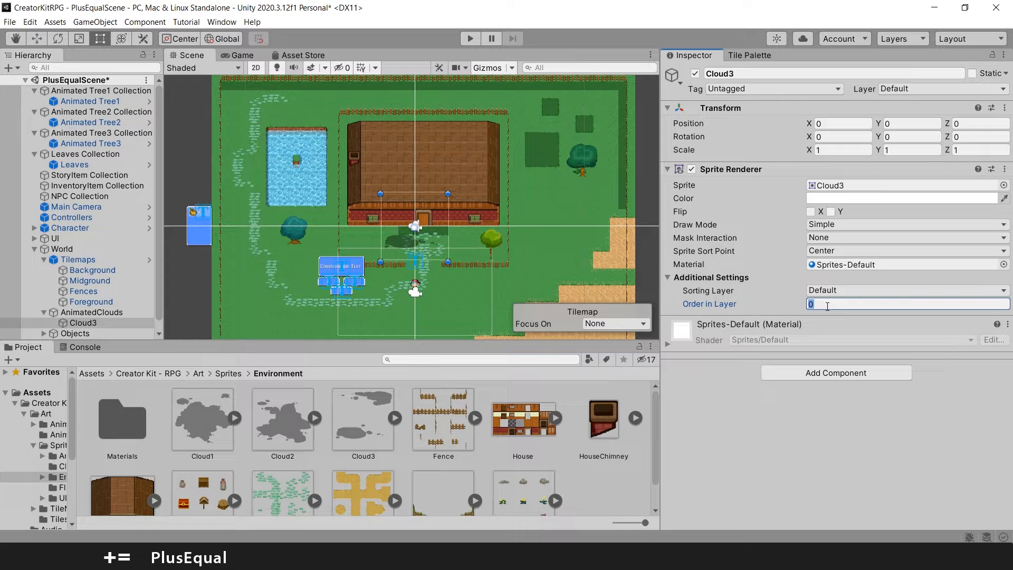
{"action": "type", "text": "2000"}
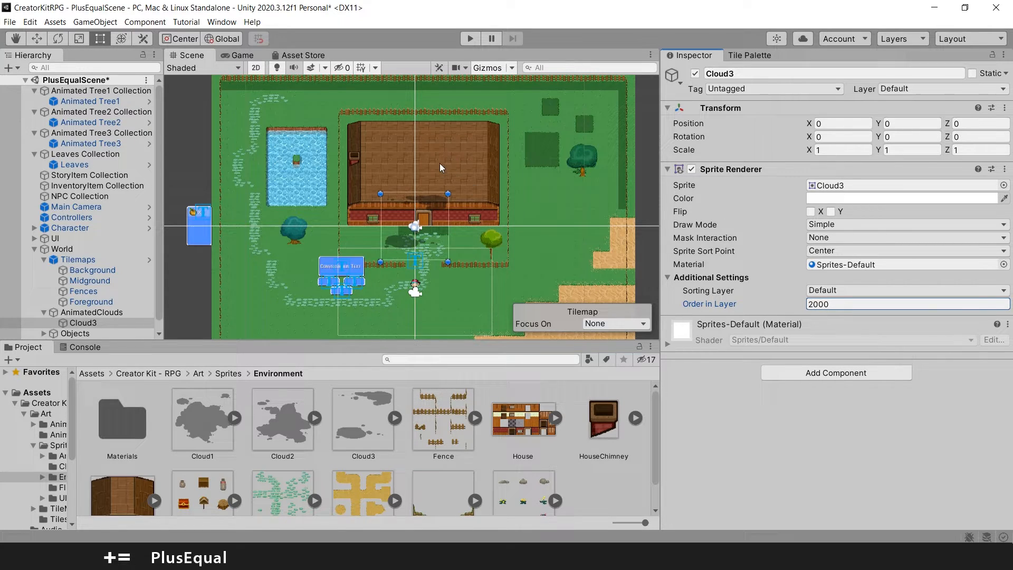
{"action": "mouse_move", "coordinate": [447, 196]}
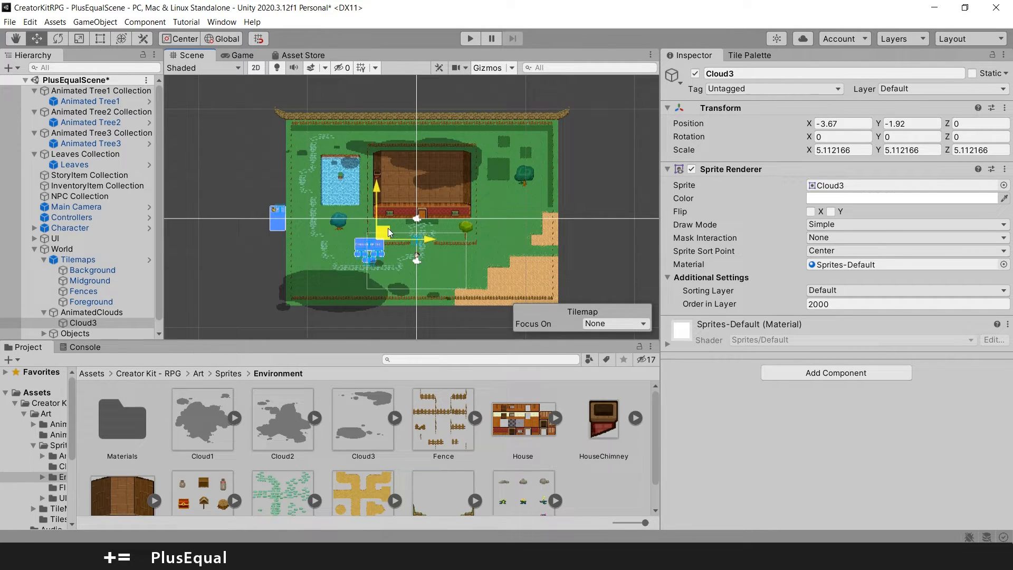
{"action": "left_click_drag", "start_coordinate": [388, 233], "coordinate": [378, 227]}
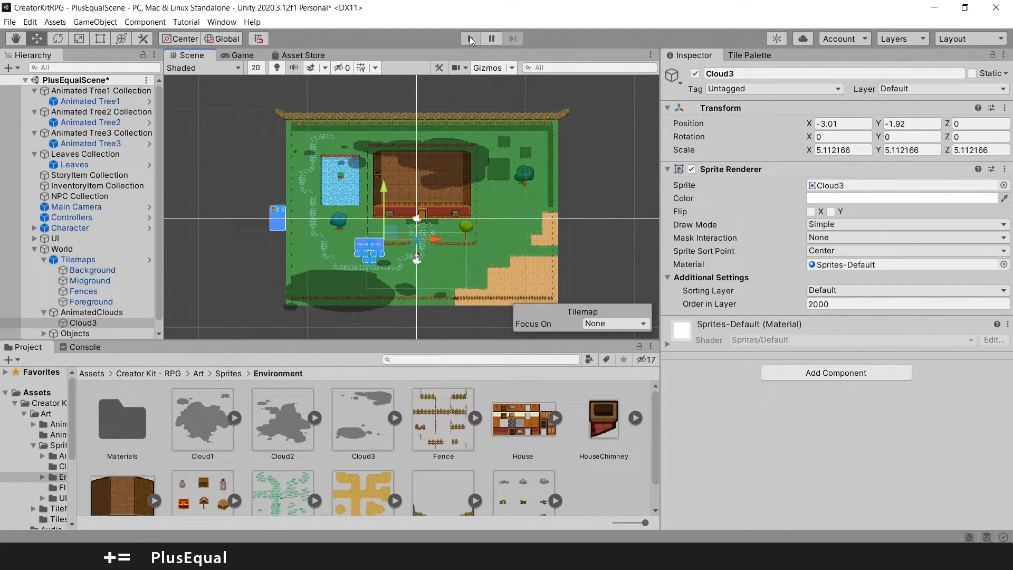
Run the game to preview the large cloud drifting over the map
{"action": "left_click", "coordinate": [469, 38]}
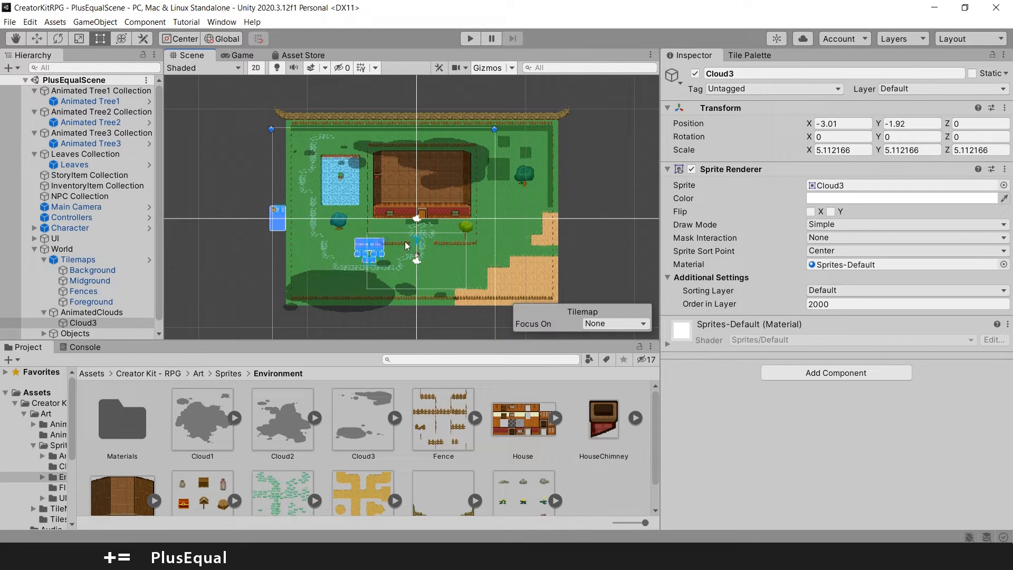
{"action": "mouse_move", "coordinate": [447, 236]}
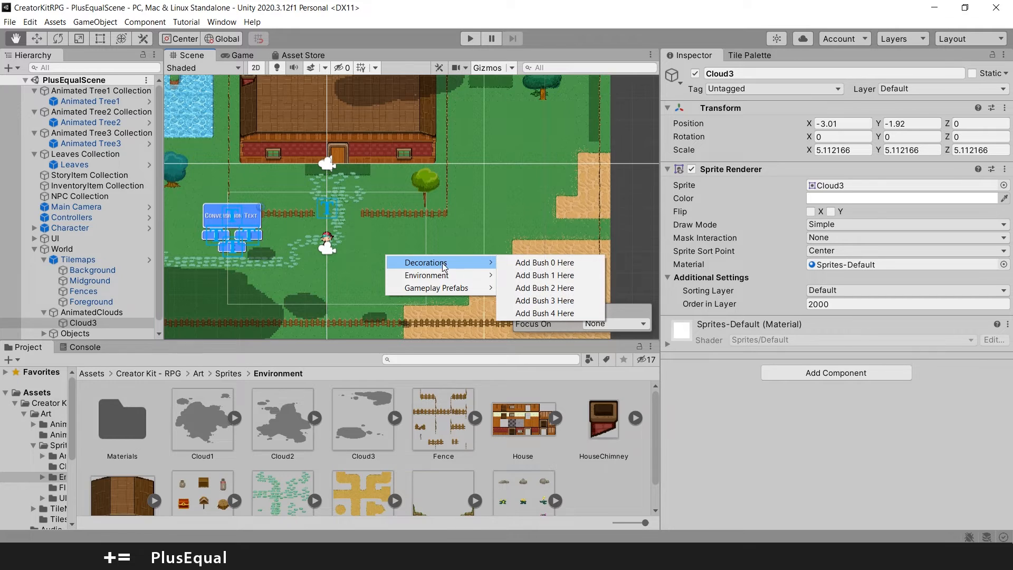
Add Bush 0 nudged up to the fence and a Bush 1 beside it, right of the path
{"action": "left_click", "coordinate": [545, 263]}
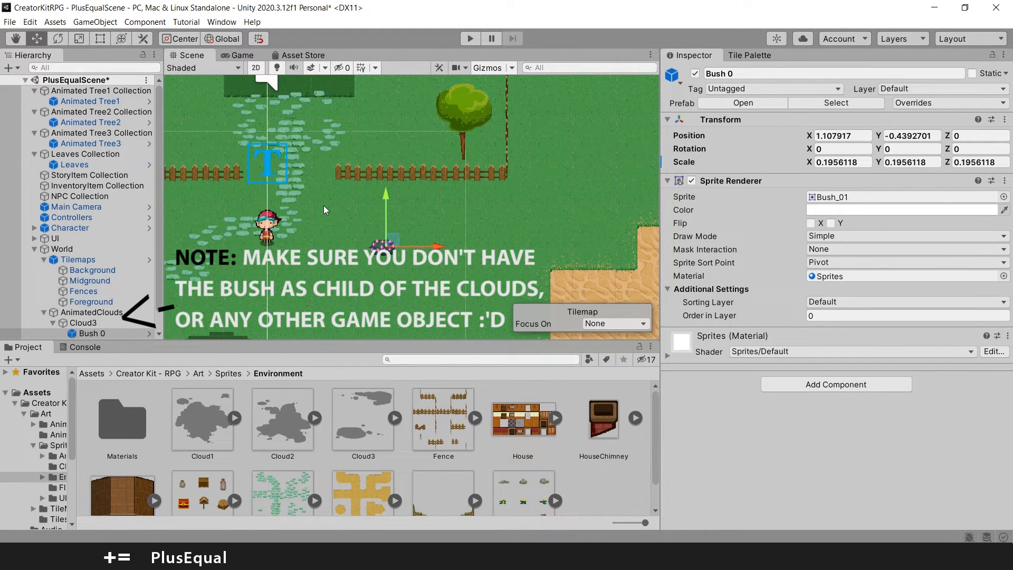
{"action": "left_click_drag", "start_coordinate": [383, 245], "coordinate": [352, 184]}
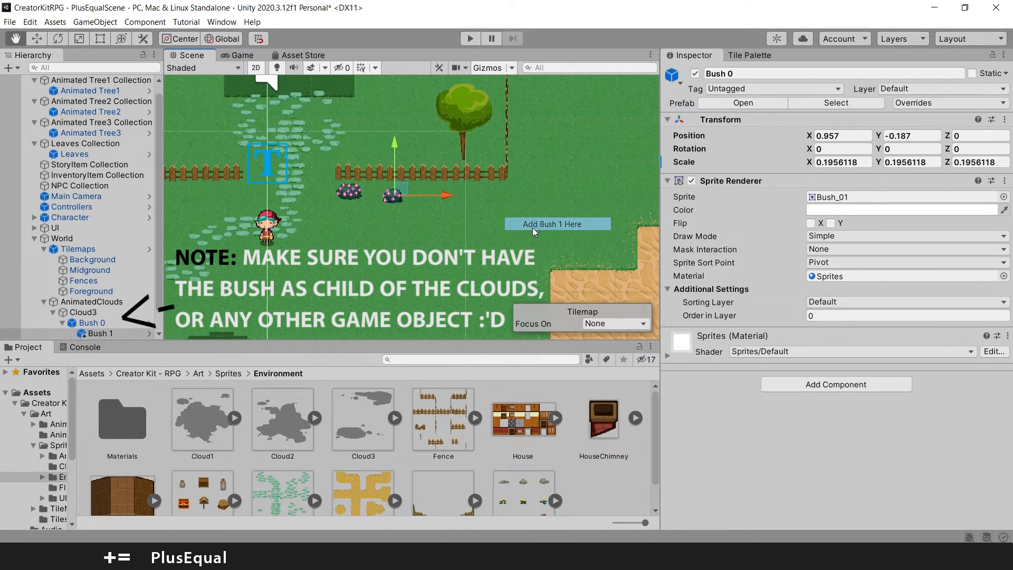
{"action": "left_click", "coordinate": [101, 334]}
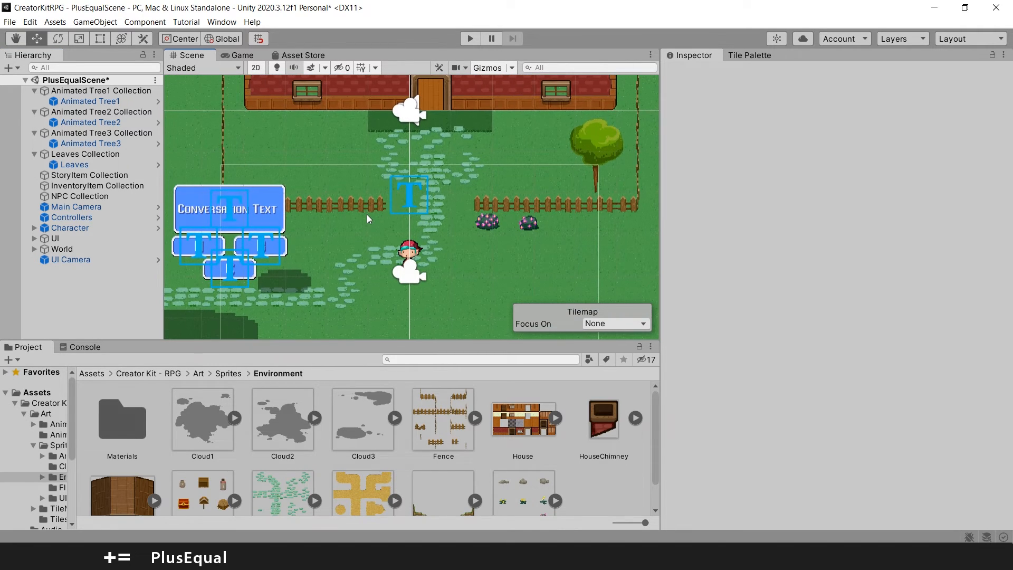
Add a Bush 3 flower at the base of the right-hand tree and a second Bush 3 further left
{"action": "right_click", "coordinate": [369, 220]}
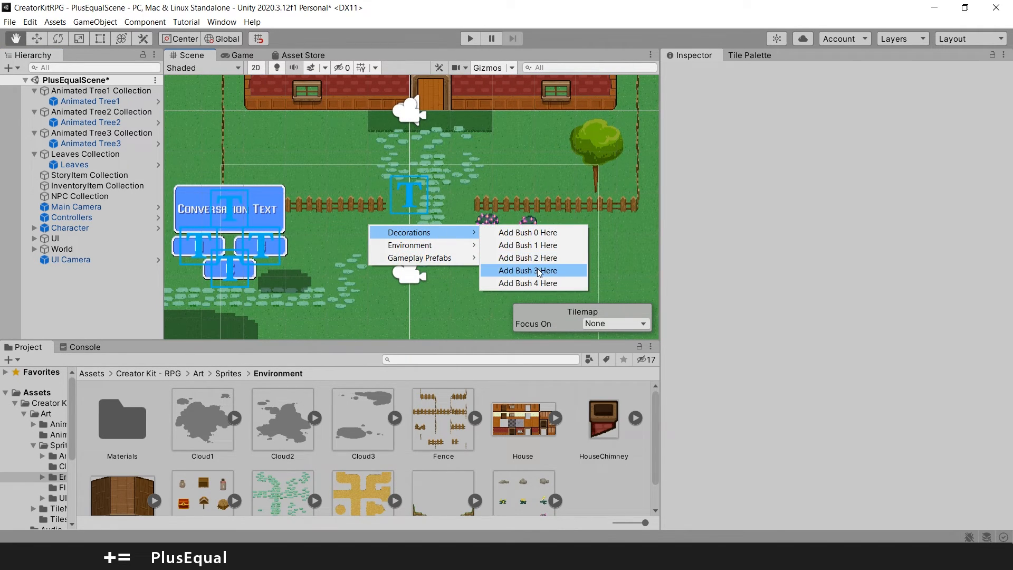
{"action": "left_click", "coordinate": [528, 271]}
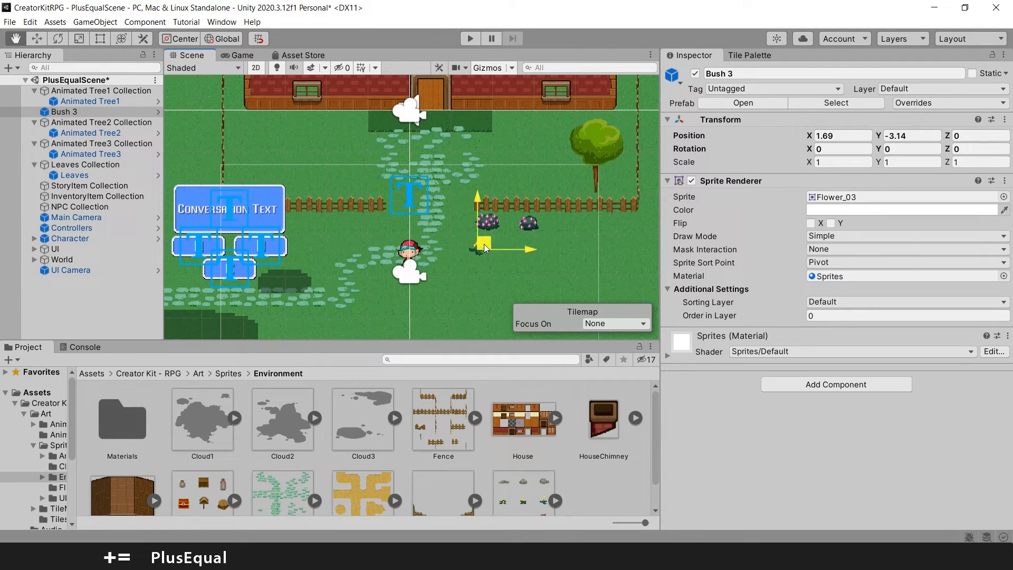
{"action": "left_click_drag", "start_coordinate": [485, 248], "coordinate": [595, 178]}
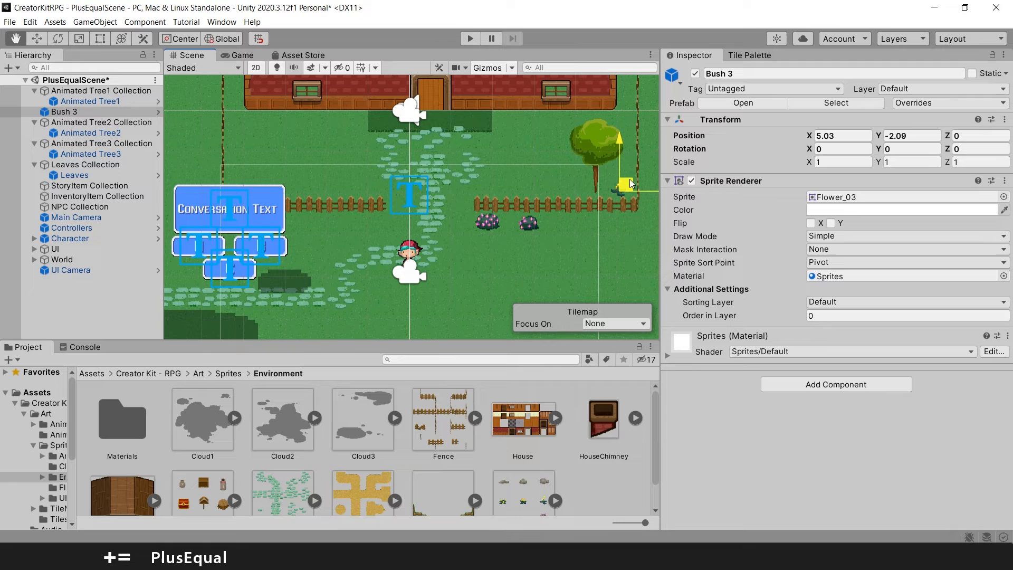
{"action": "left_click_drag", "start_coordinate": [630, 184], "coordinate": [643, 176]}
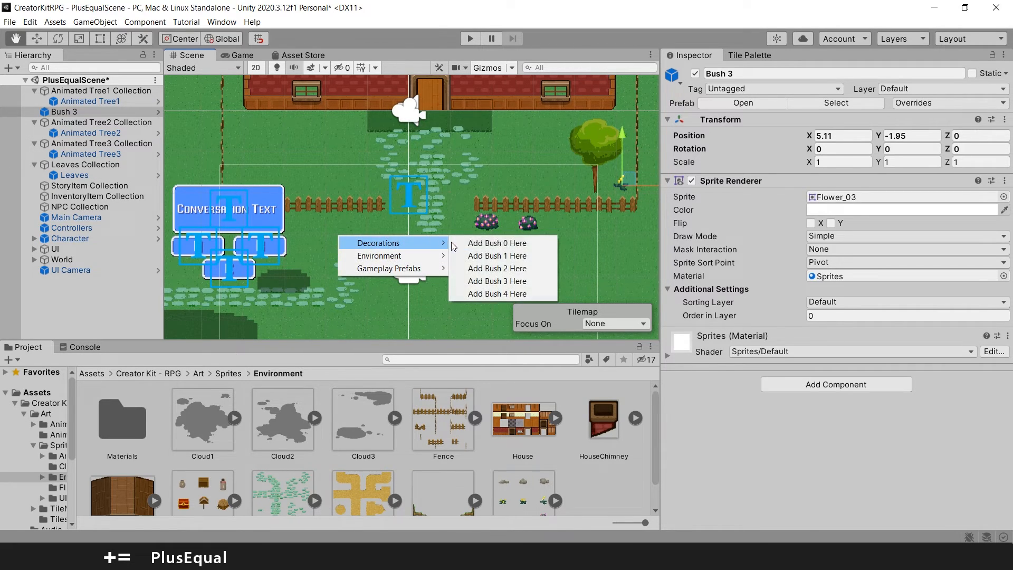
{"action": "left_click", "coordinate": [498, 281]}
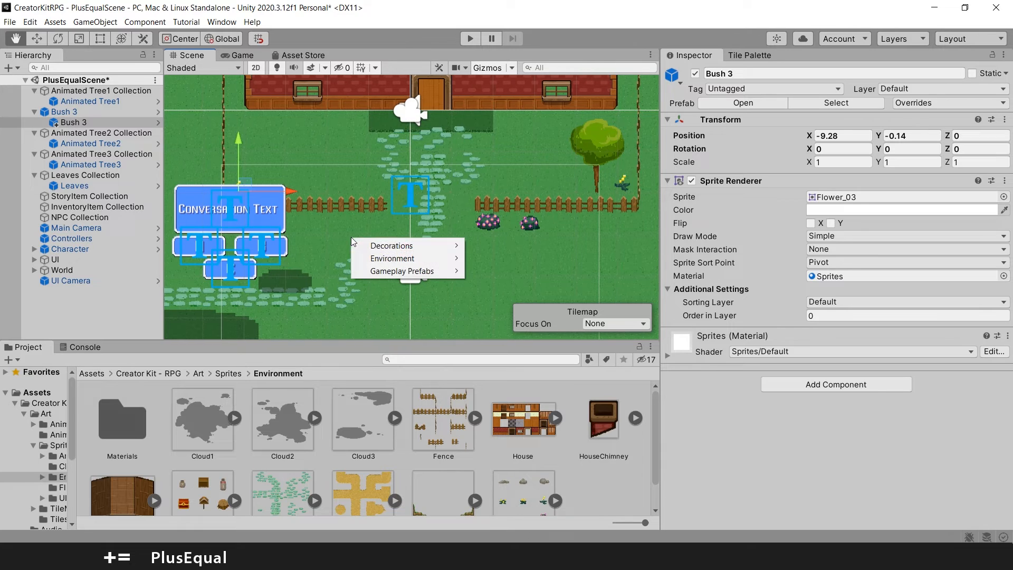